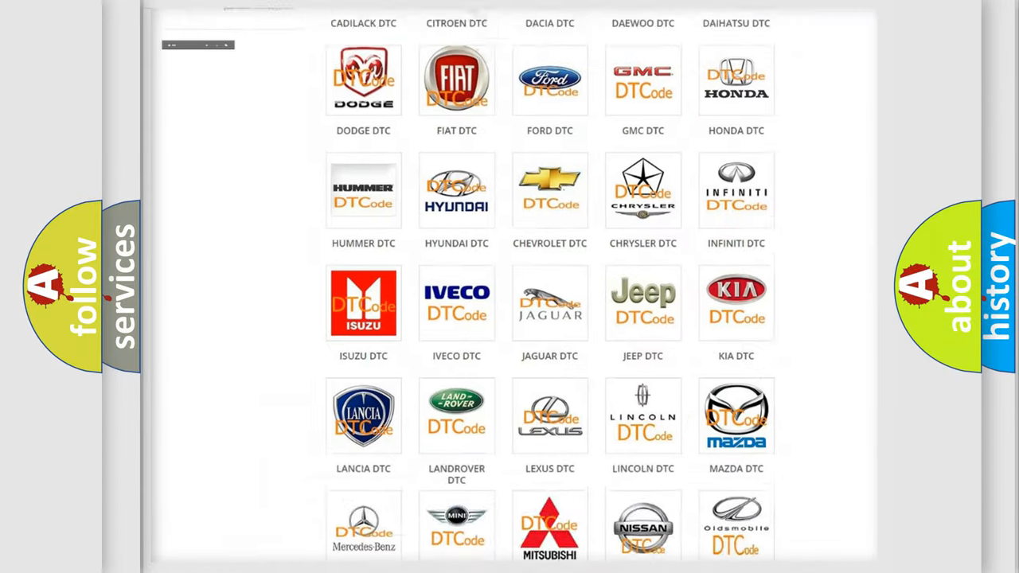
scroll("up", 3)
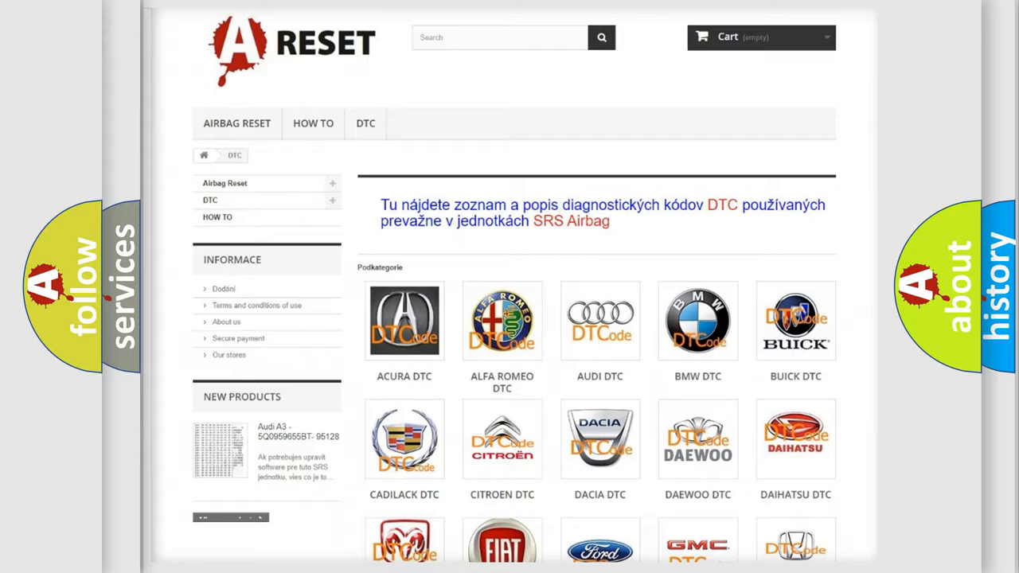
scroll("down", 3)
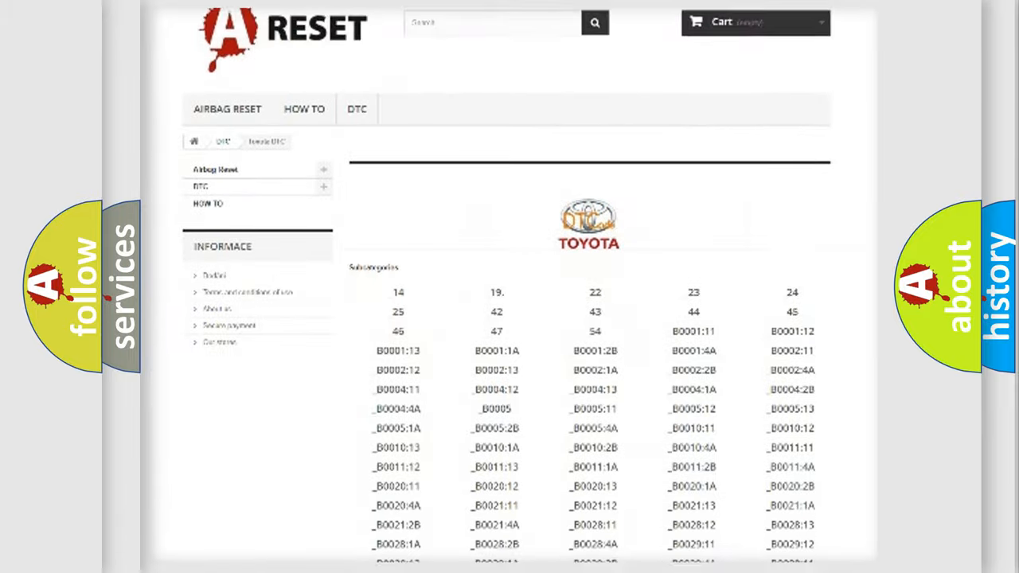
scroll("down", 3)
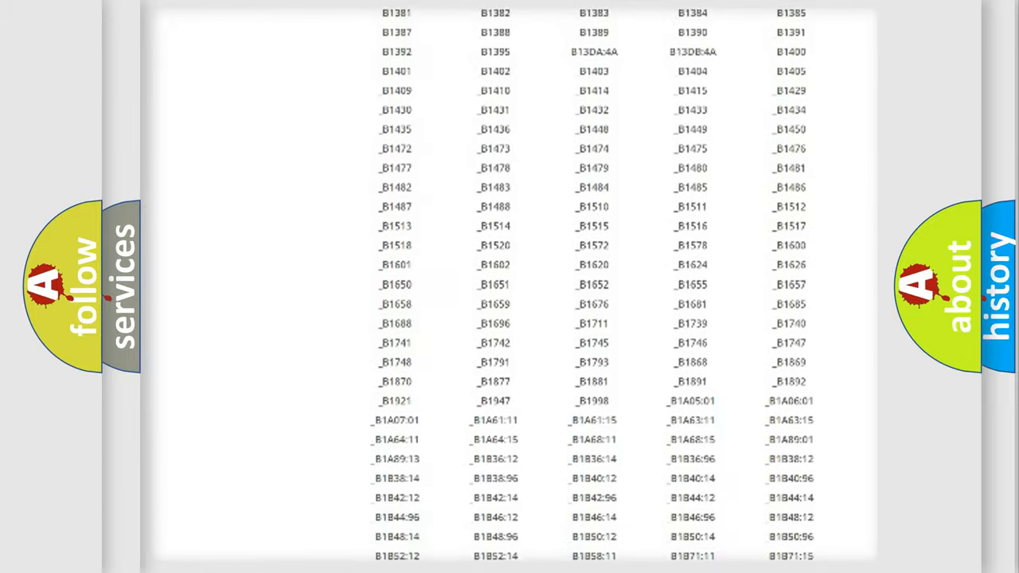
scroll("up", 3)
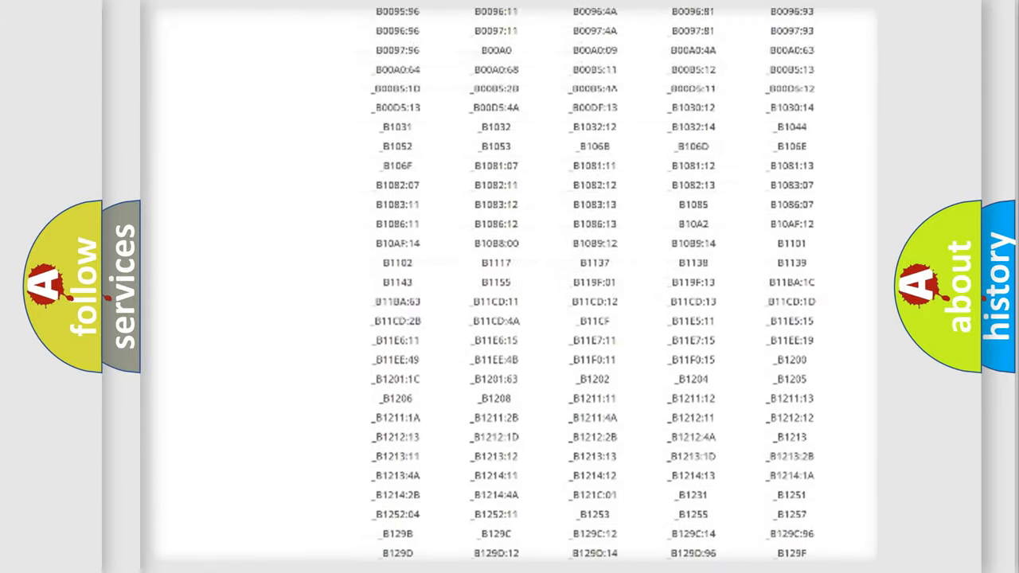
scroll("up", 3)
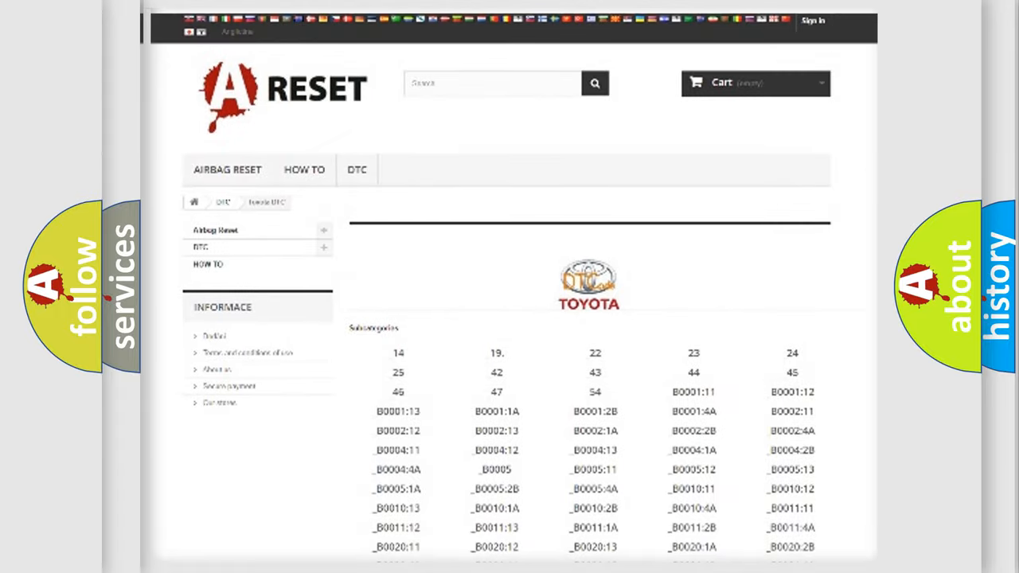